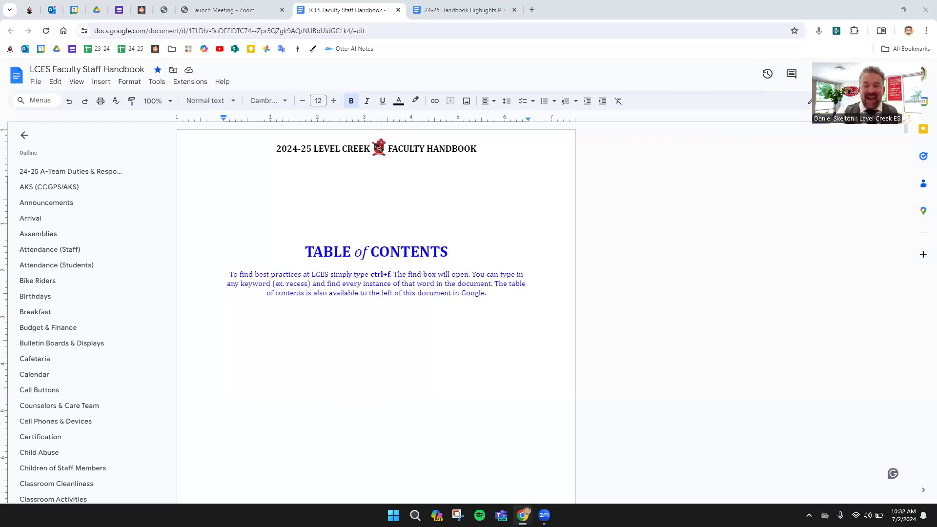
mouse_move(500, 94)
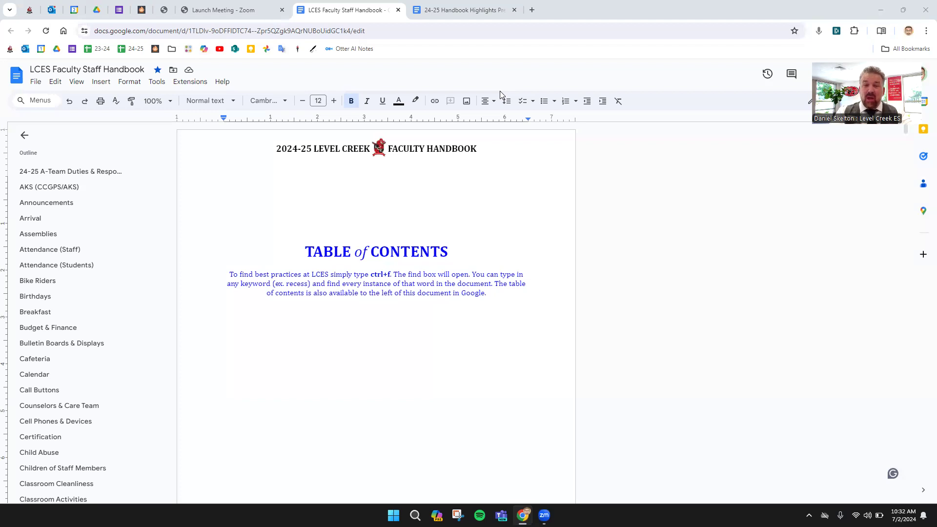
mouse_move(445, 217)
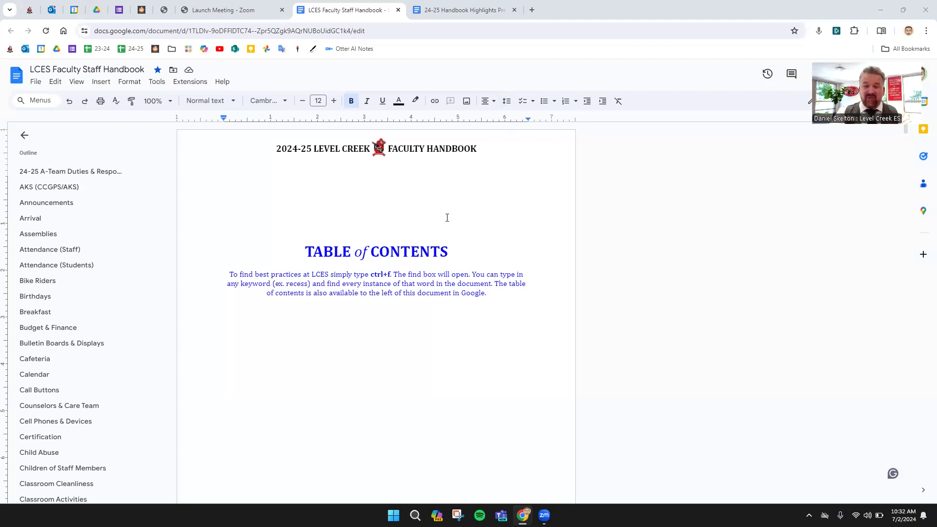
mouse_move(430, 236)
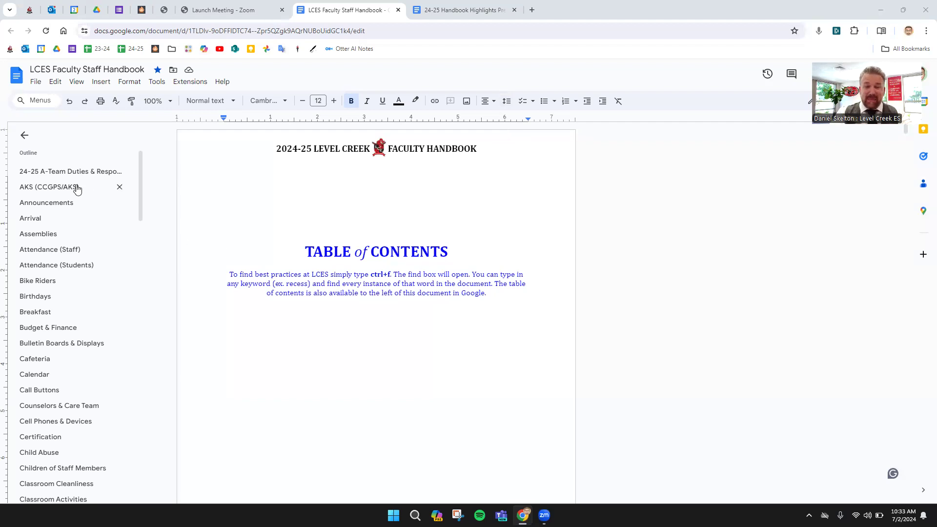
mouse_move(64, 381)
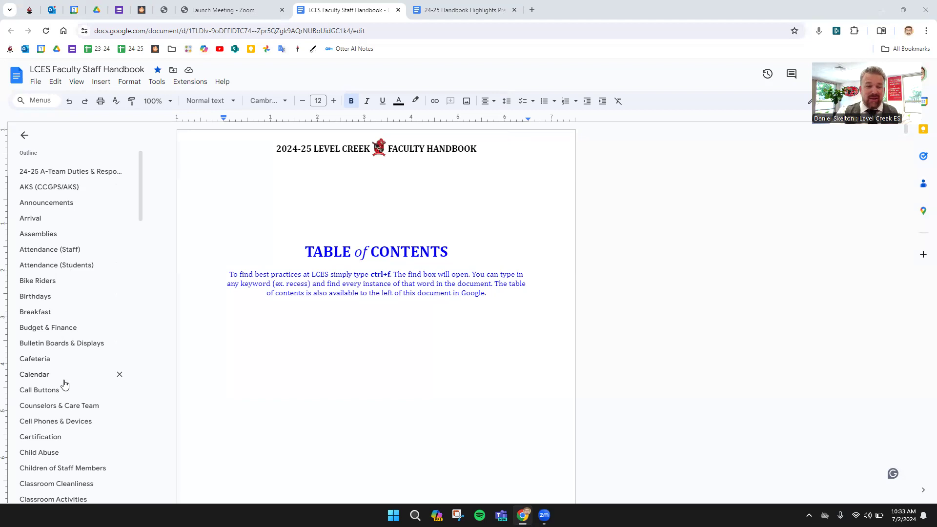
mouse_move(119, 375)
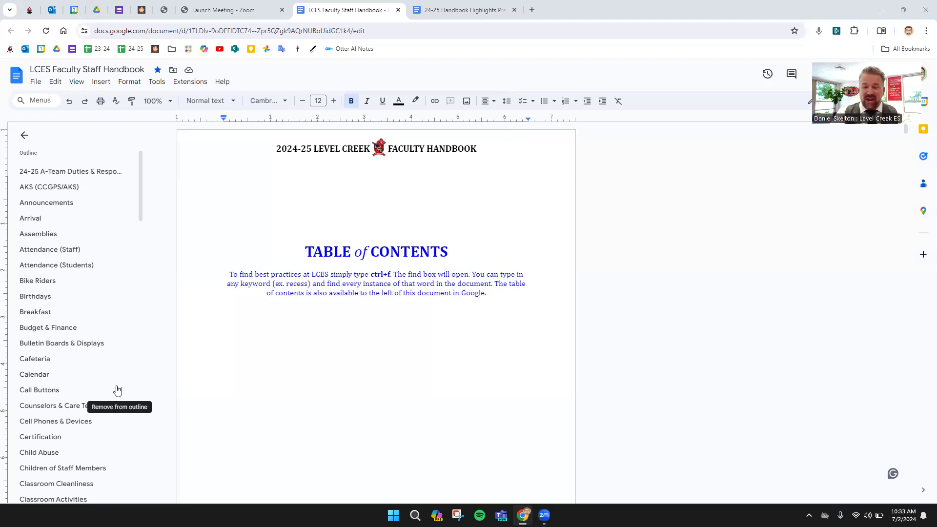
mouse_move(632, 269)
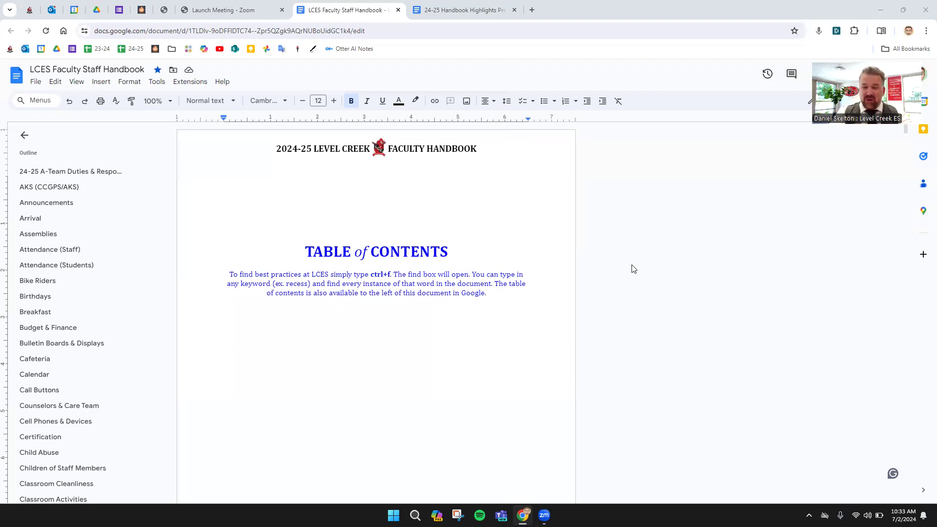
mouse_move(146, 246)
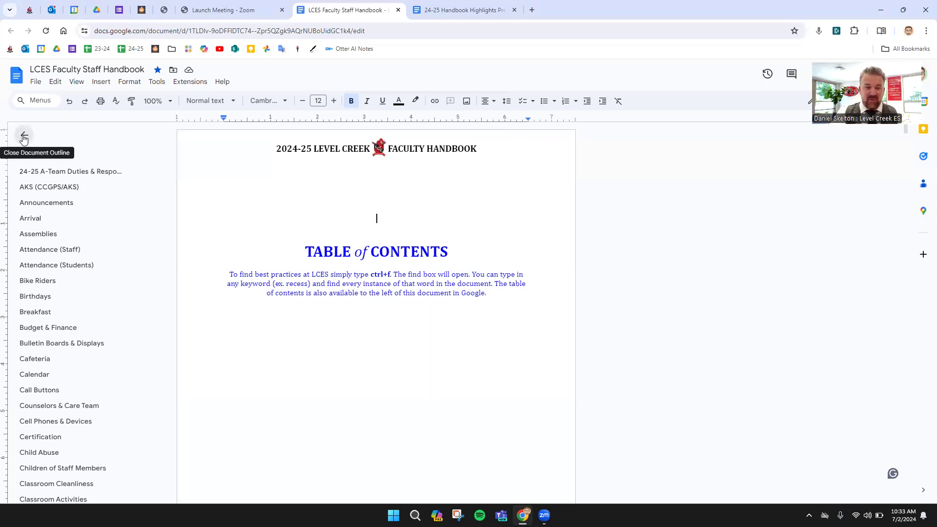
- Hide and restore the document outline, then move back up the handbook
click(23, 138)
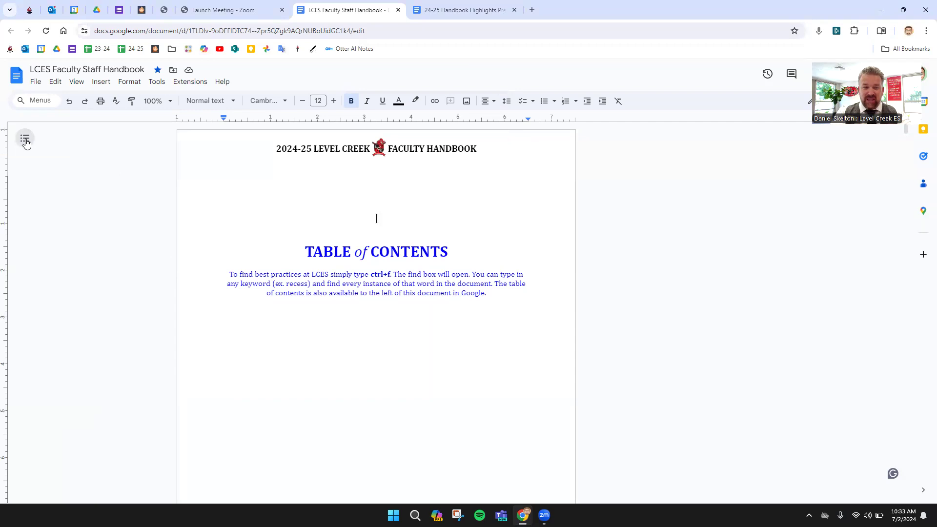
click(25, 139)
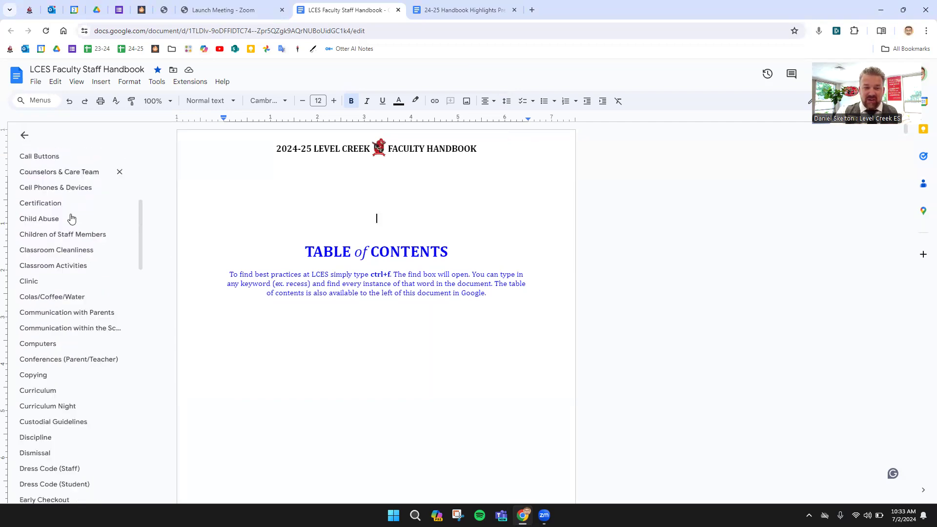
scroll(up, 3)
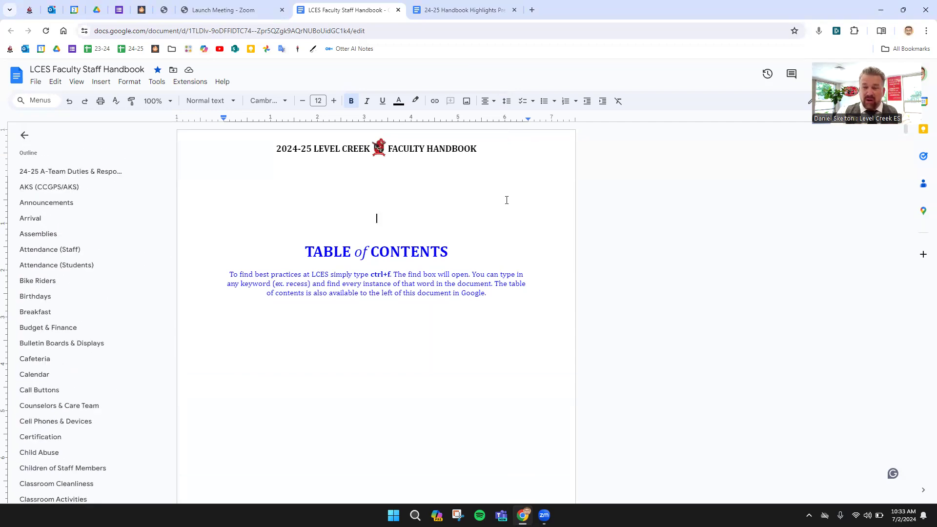
mouse_move(643, 231)
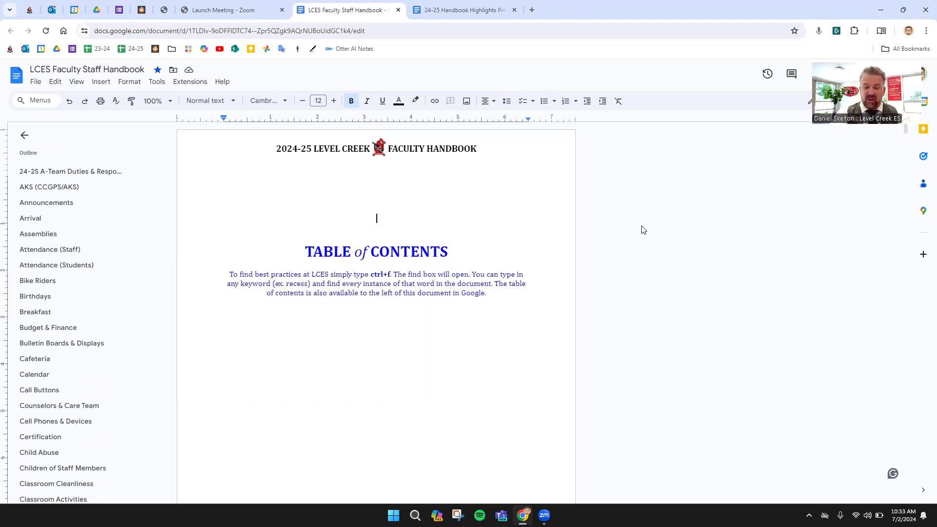
- Search the handbook for 'recess' and step through matches to the Recess section
key(ctrl+f)
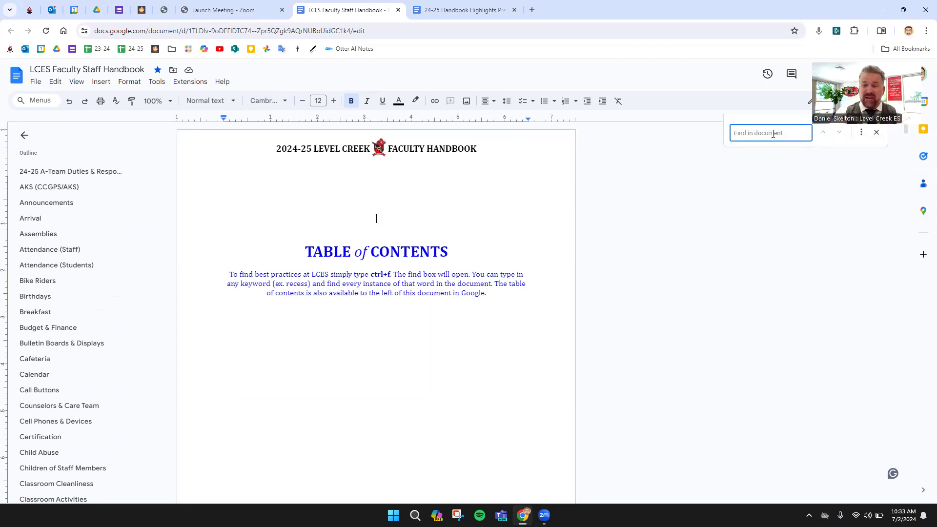
text(recess)
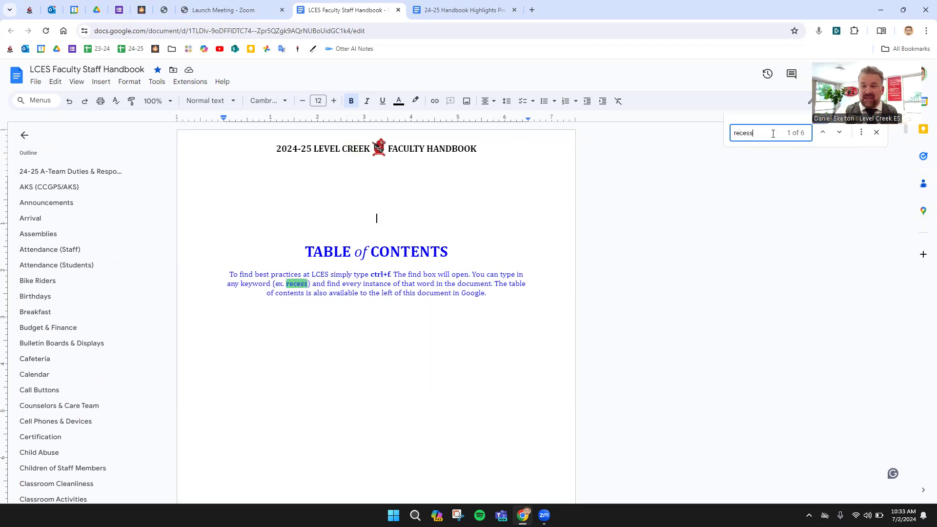
click(839, 132)
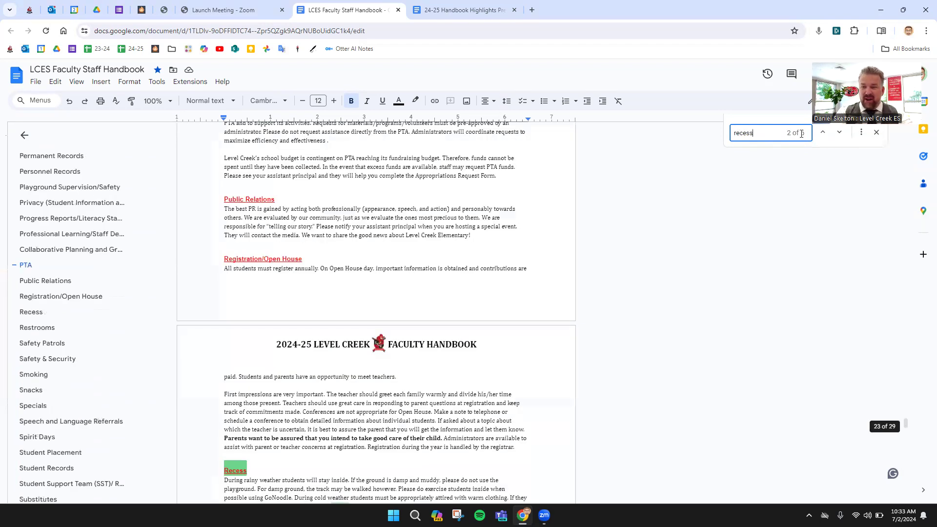
click(839, 132)
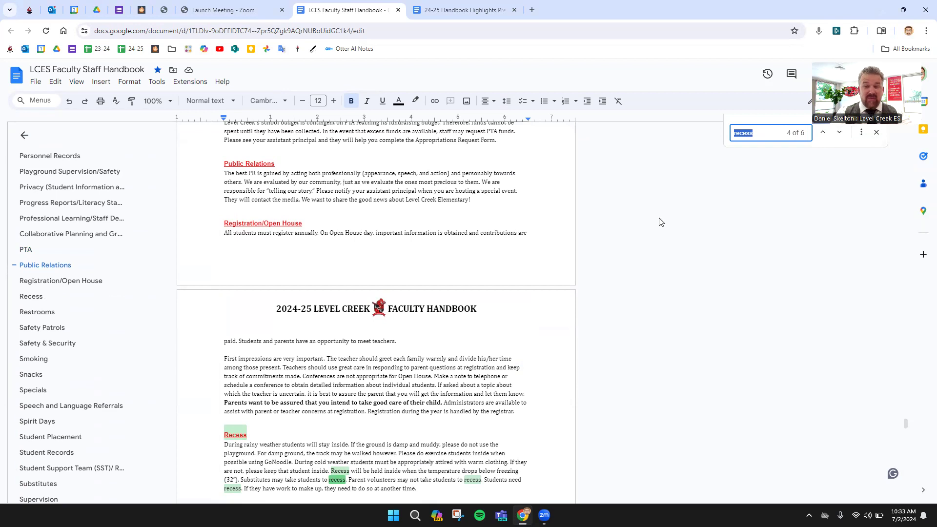
mouse_move(460, 10)
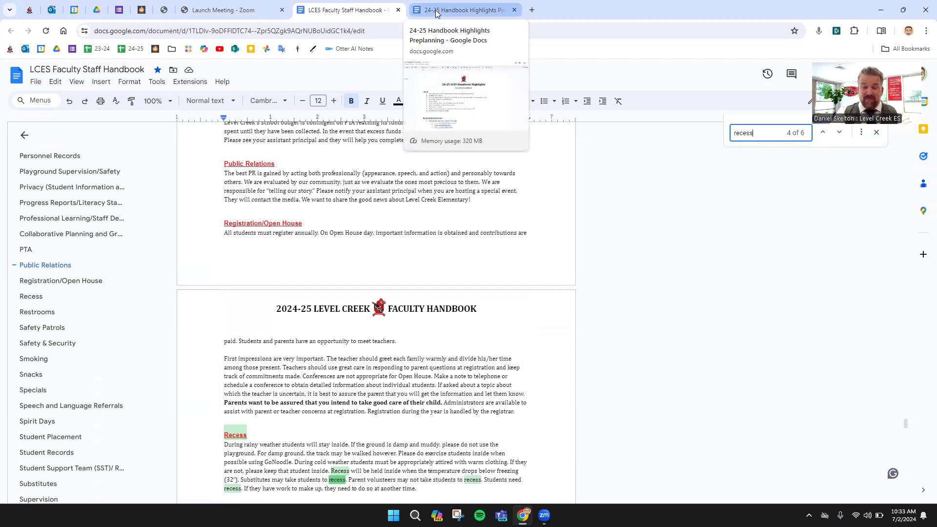
- Switch to the 24-25 Handbook Highlights Preplanning document tab
click(460, 9)
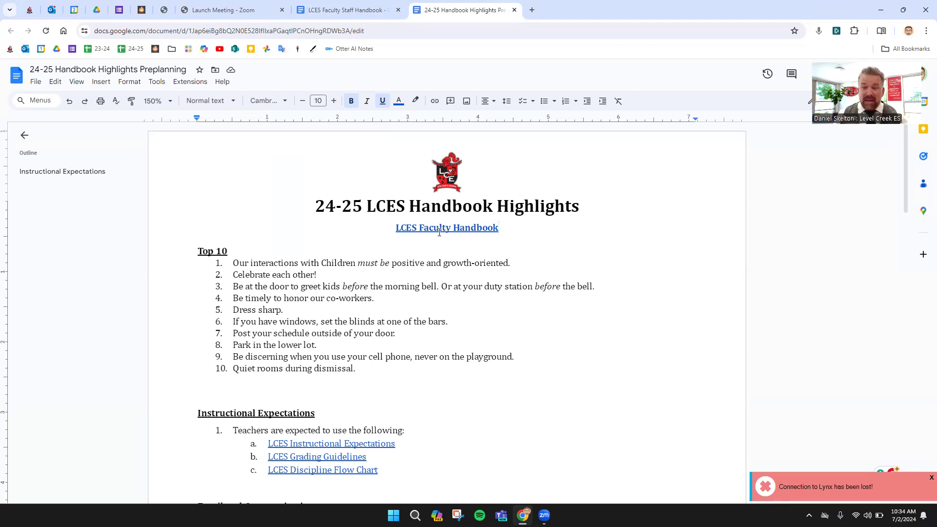
mouse_move(806, 427)
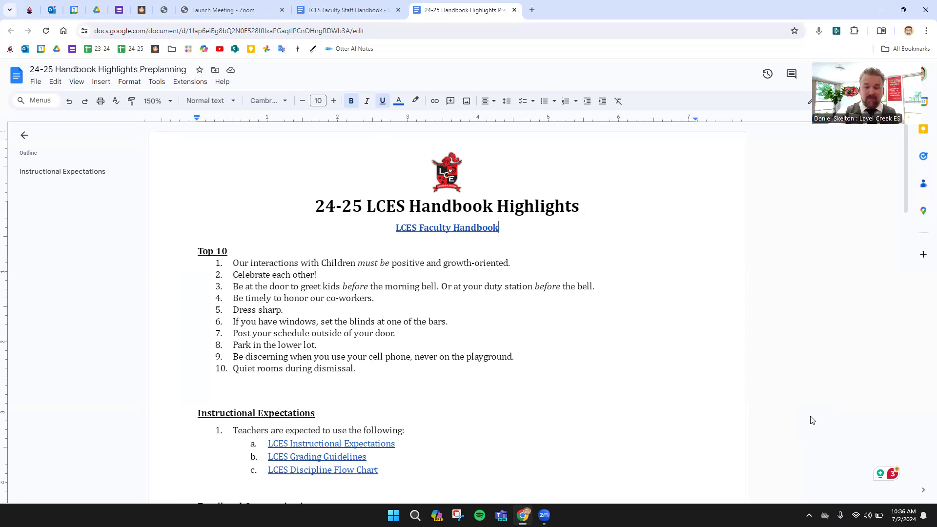
- Scroll down to the Instructional Expectations links and Email and Communication section
scroll(down, 3)
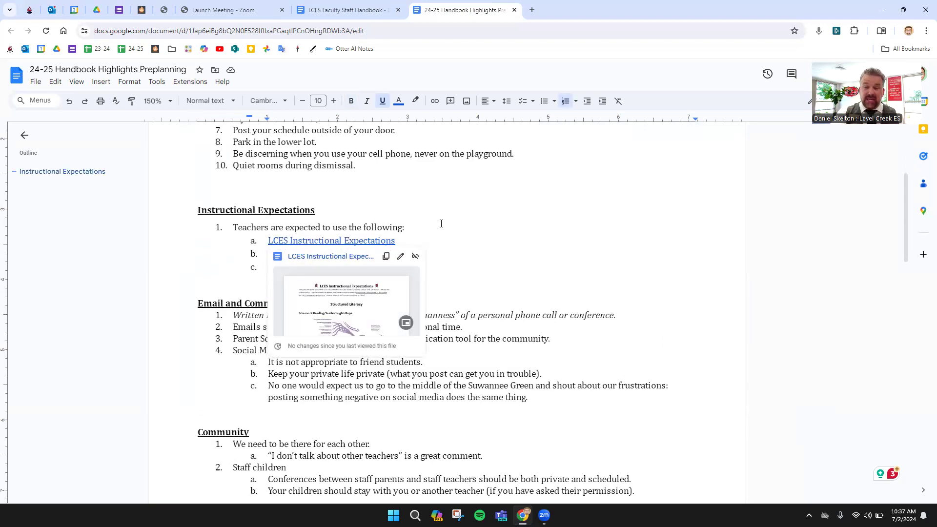
mouse_move(453, 215)
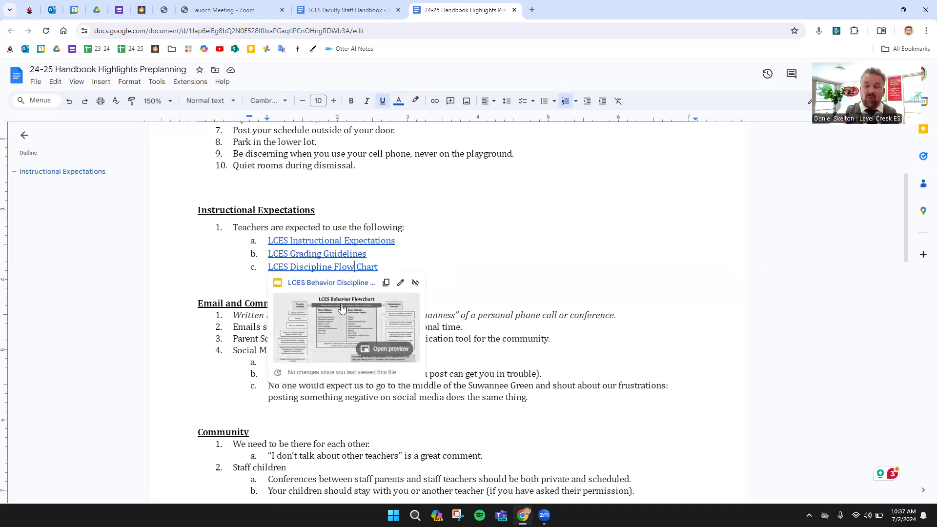
mouse_move(475, 269)
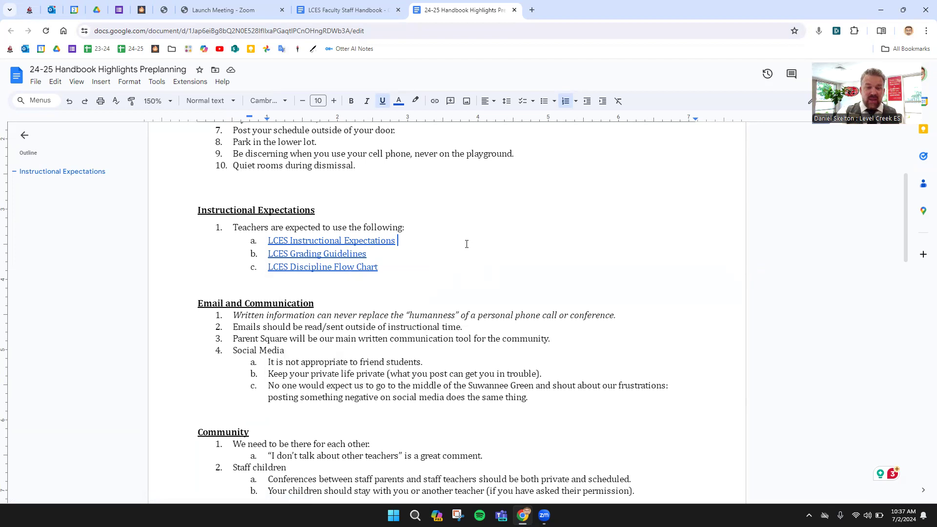
- Scroll down to the Community and Odds and Ends sections
scroll(down, 3)
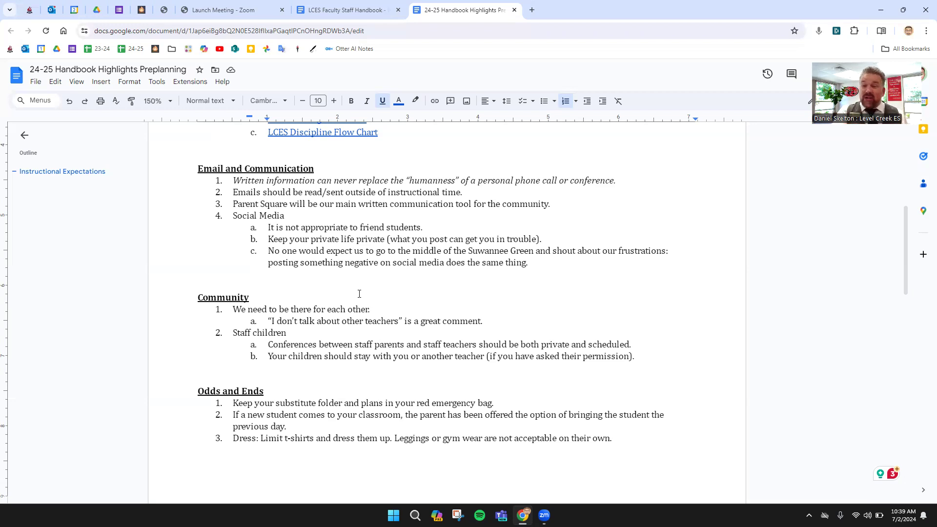
- Scroll through the preplanning notes past Community and Odds and Ends toward Leave and Hours
scroll(up, 3)
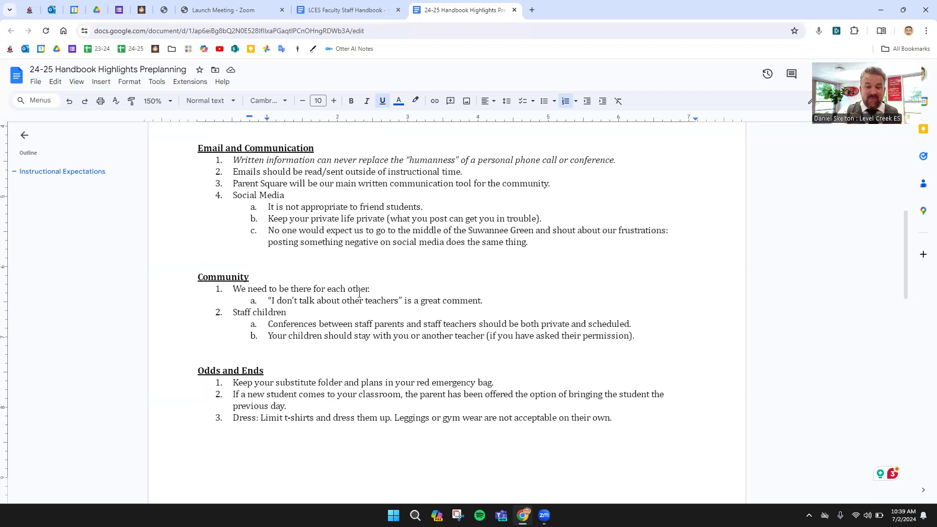
scroll(down, 3)
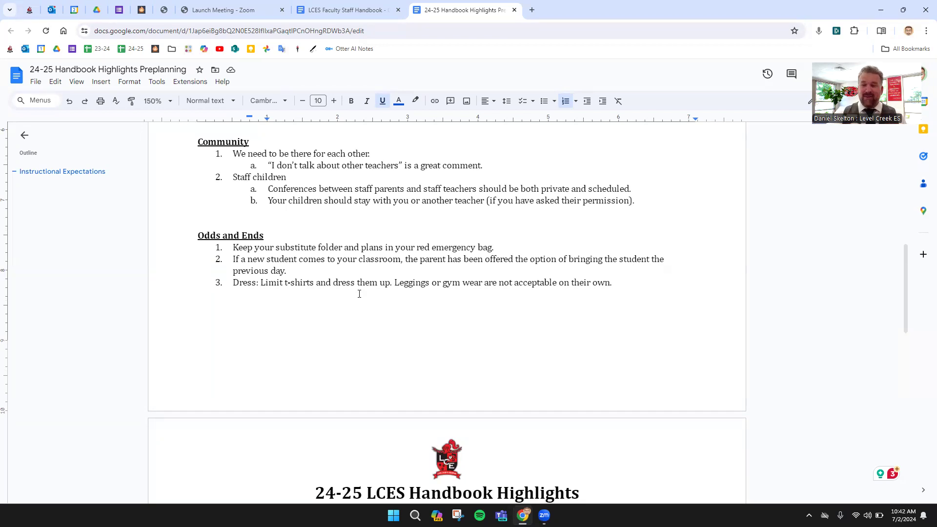
scroll(down, 3)
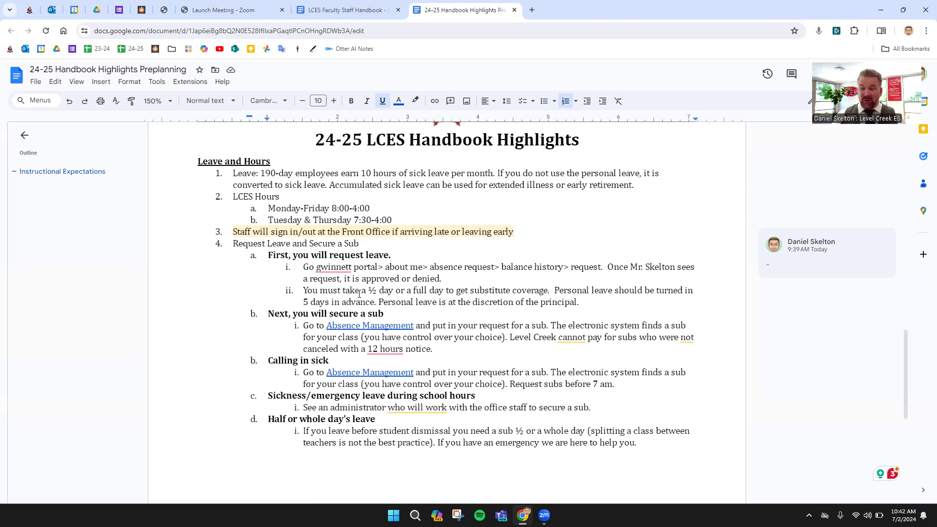
- Scroll down to the lower Leave and Hours items on sick and emergency leave
scroll(down, 3)
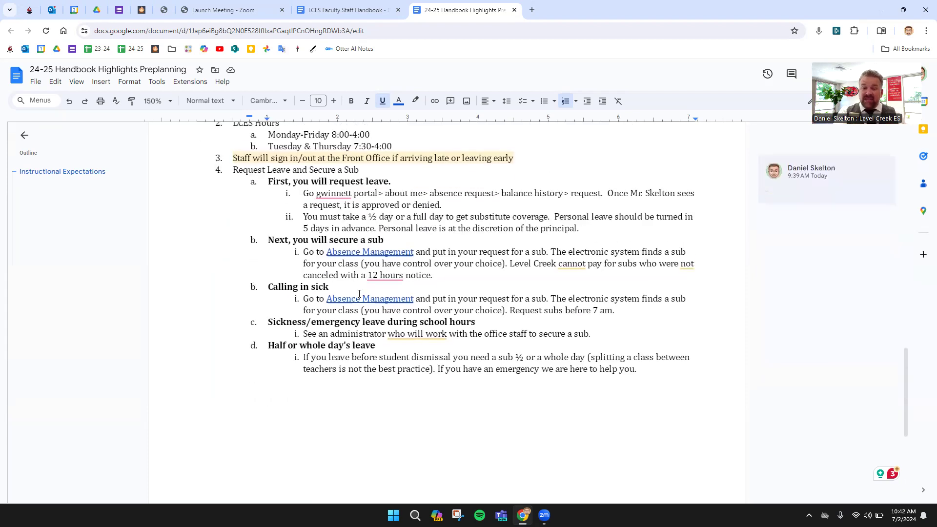